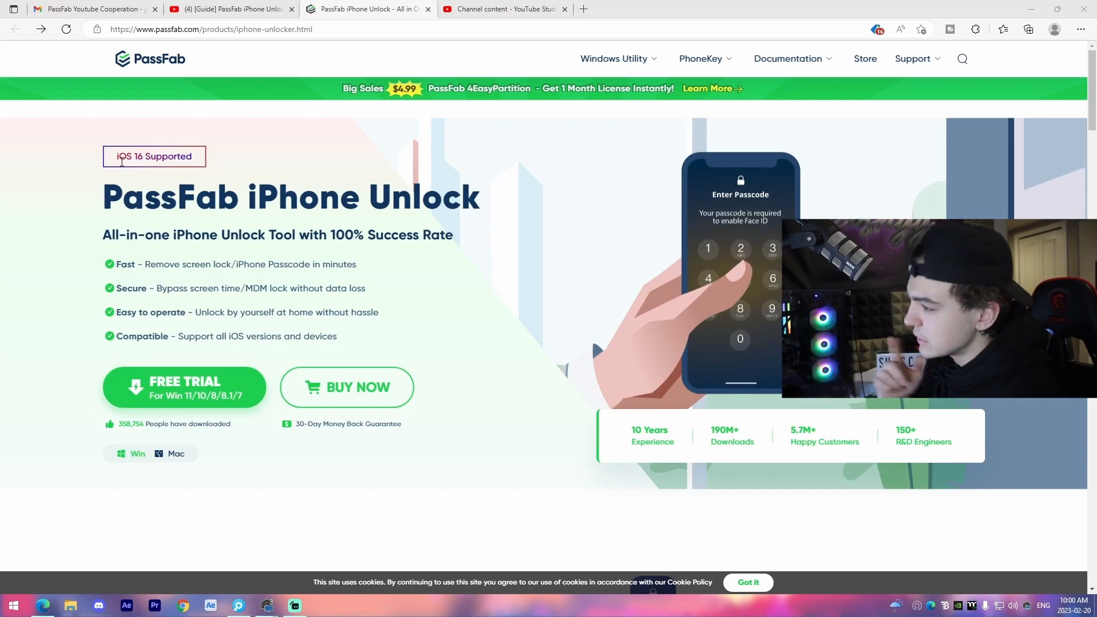
mouse_move(384, 236)
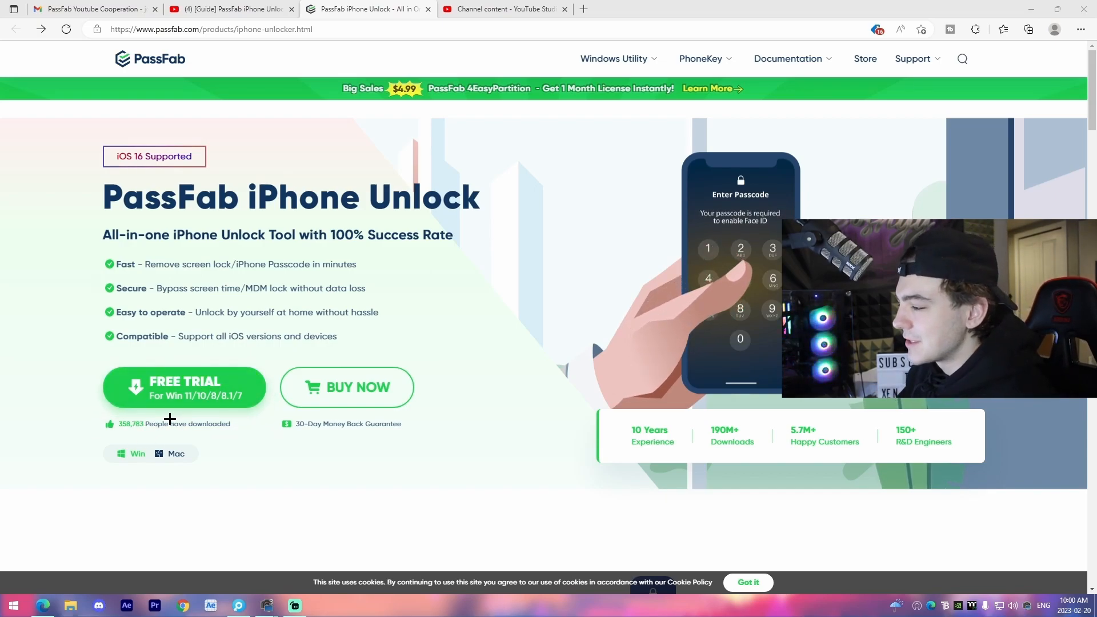
Scroll the product page down to the 'Remove all Types' screen-lock section.
scroll(down, 3)
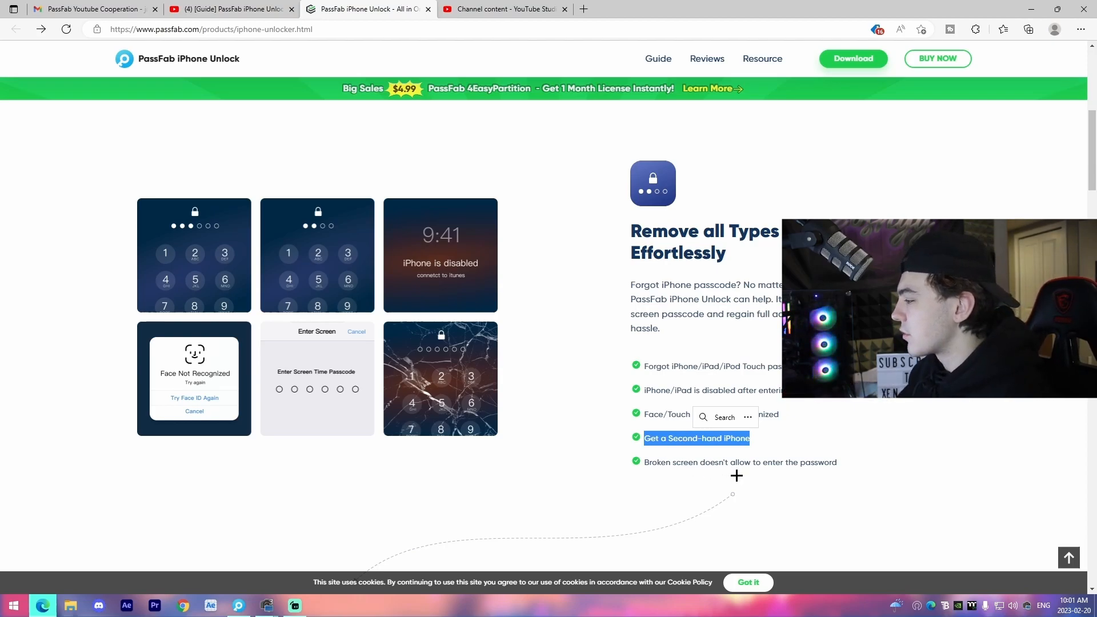
Scroll down to the 'Instantly Bypass Remote Management' MDM section.
scroll(down, 3)
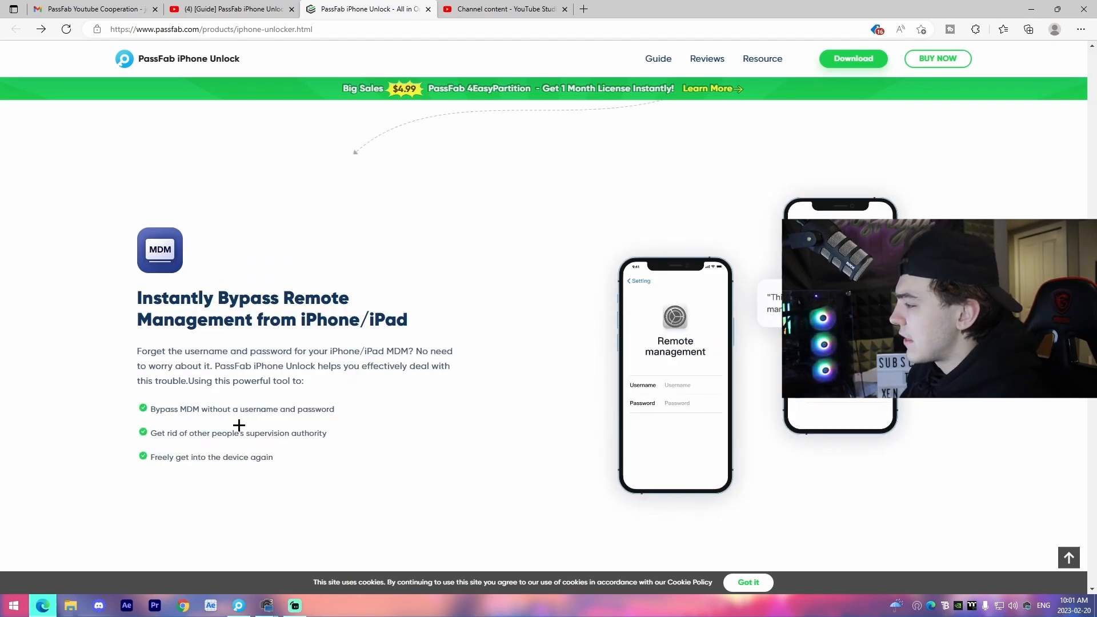
mouse_move(301, 391)
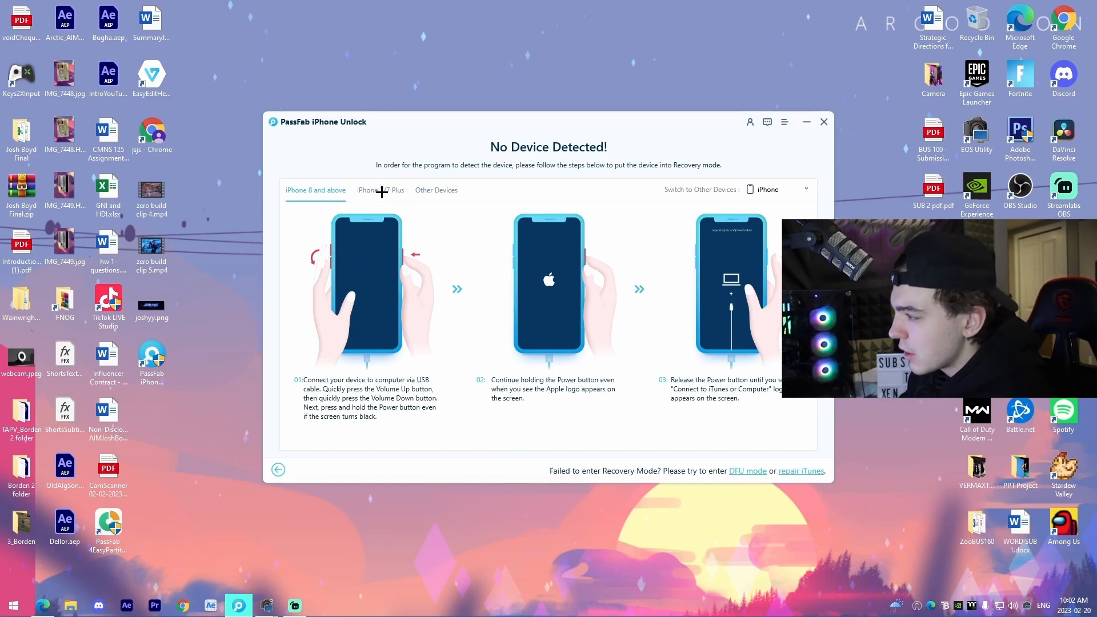
Browse recovery-mode steps for older iPhones, then switch the device type to iPad.
click(435, 189)
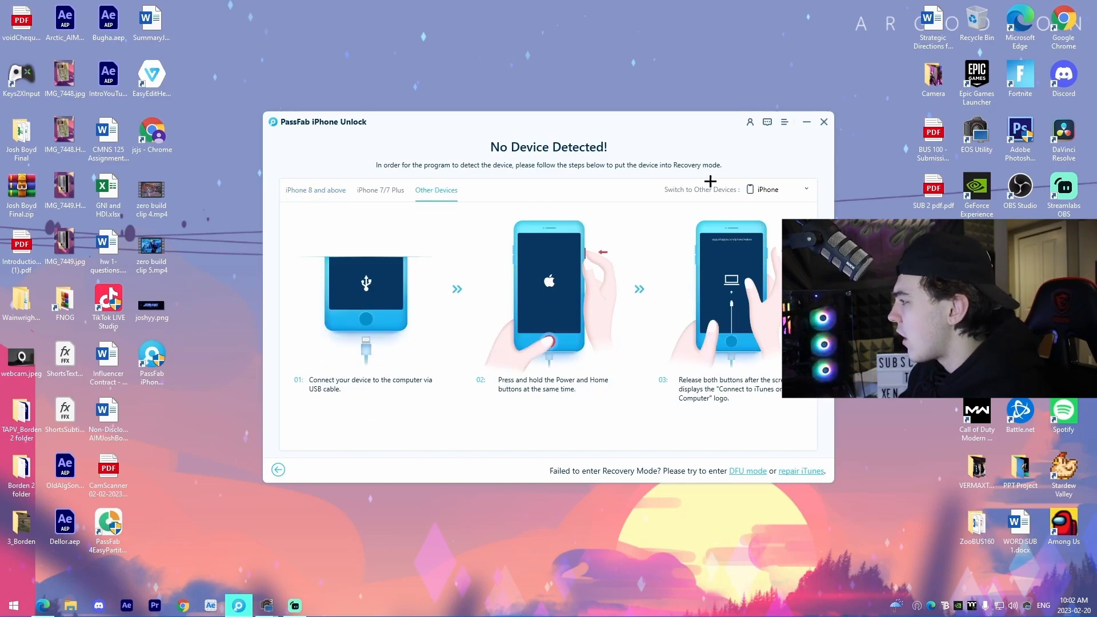
click(315, 190)
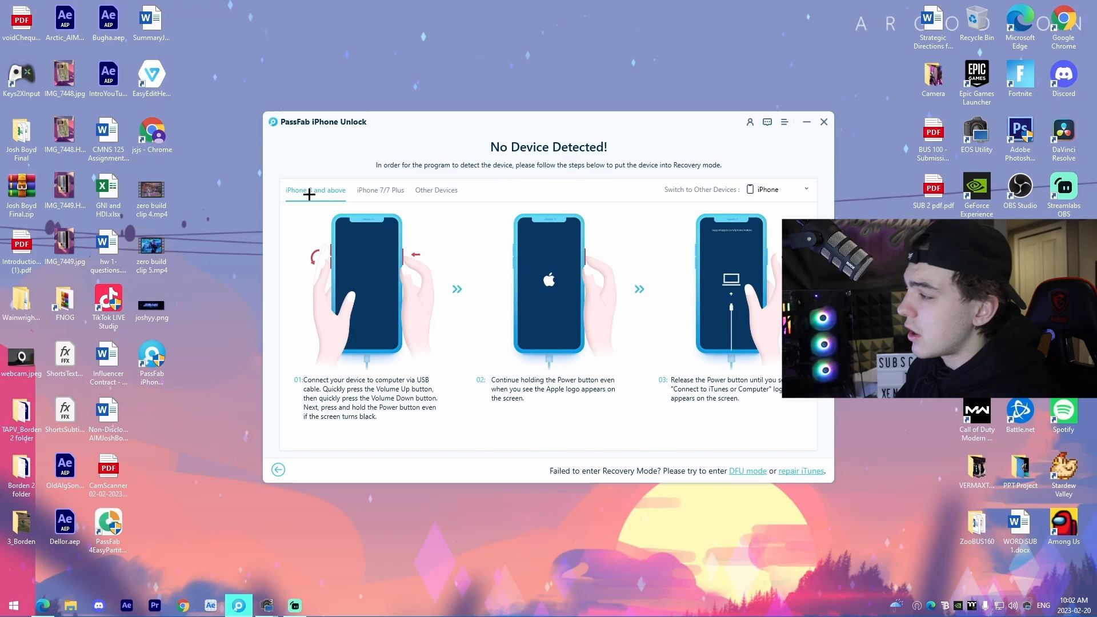
click(778, 188)
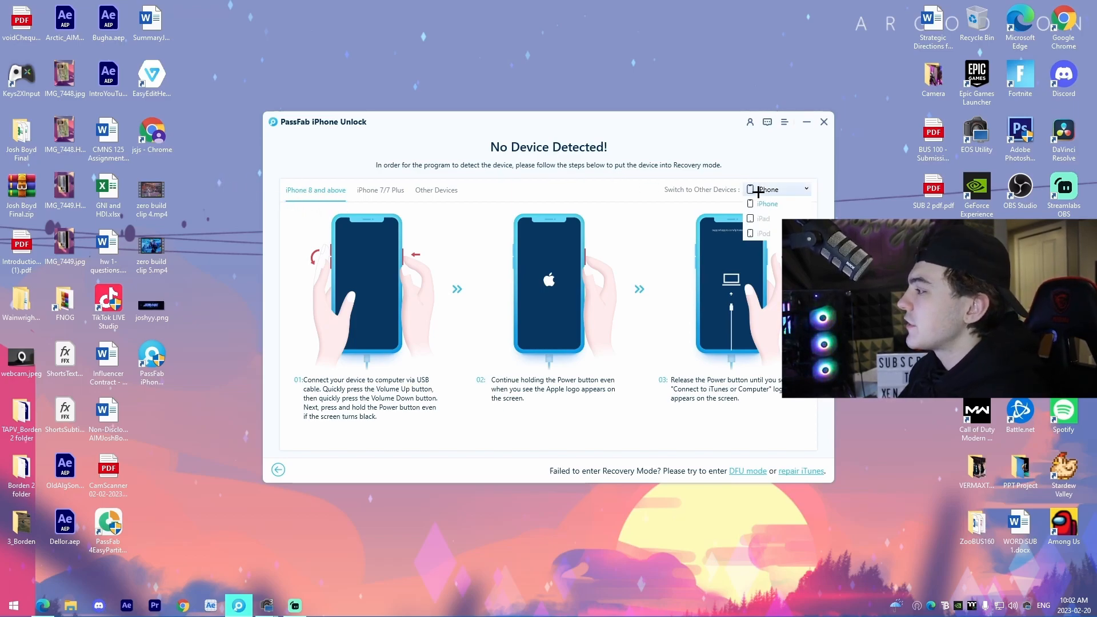
click(762, 218)
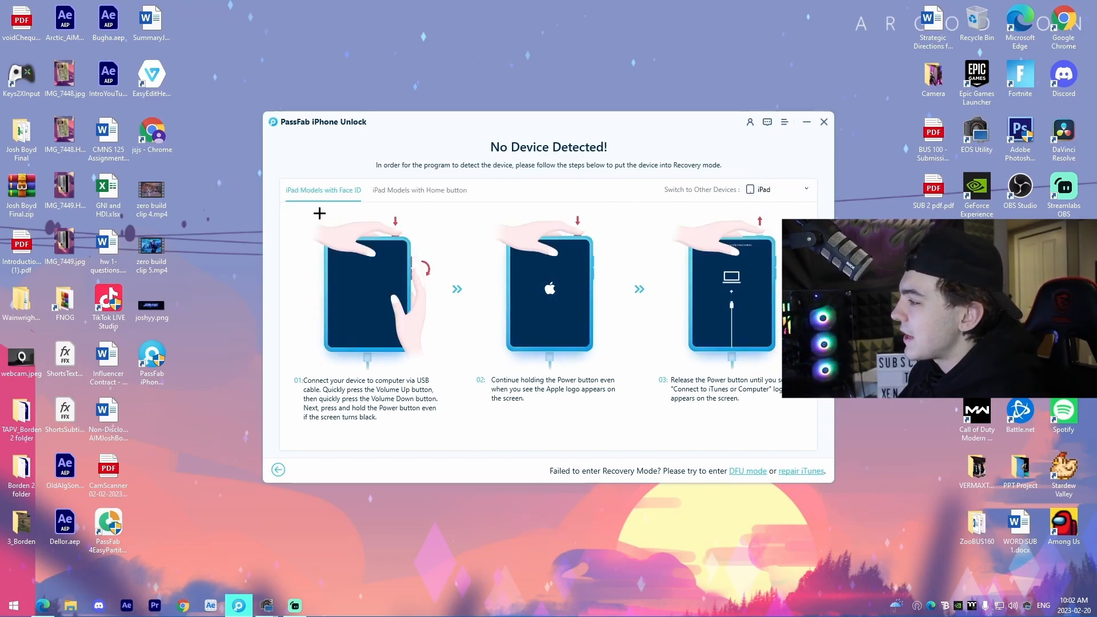
mouse_move(390, 189)
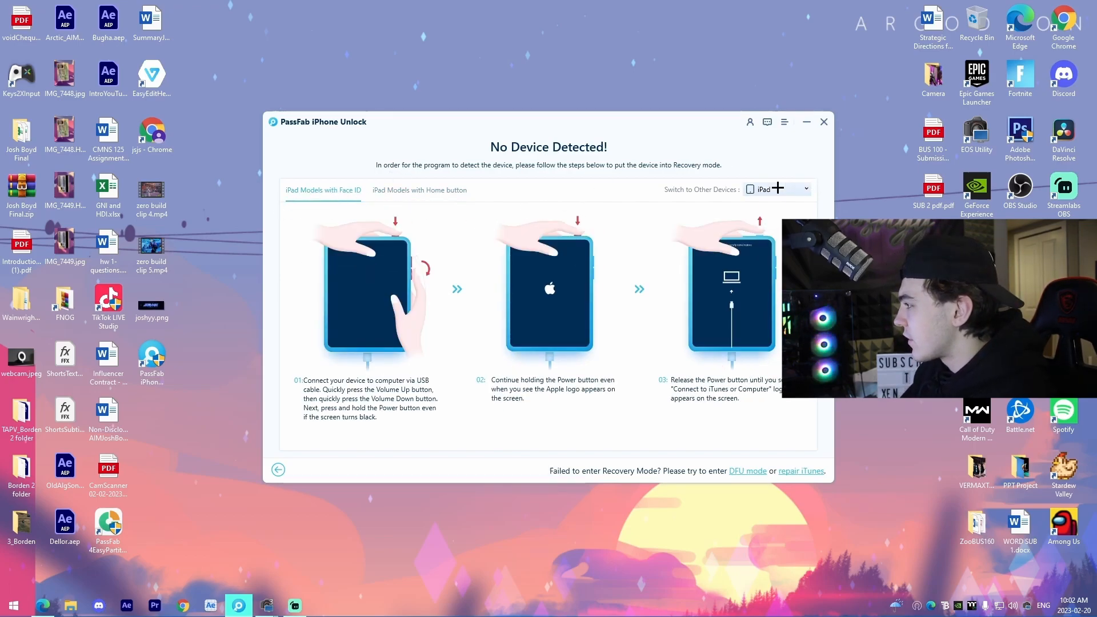
click(804, 189)
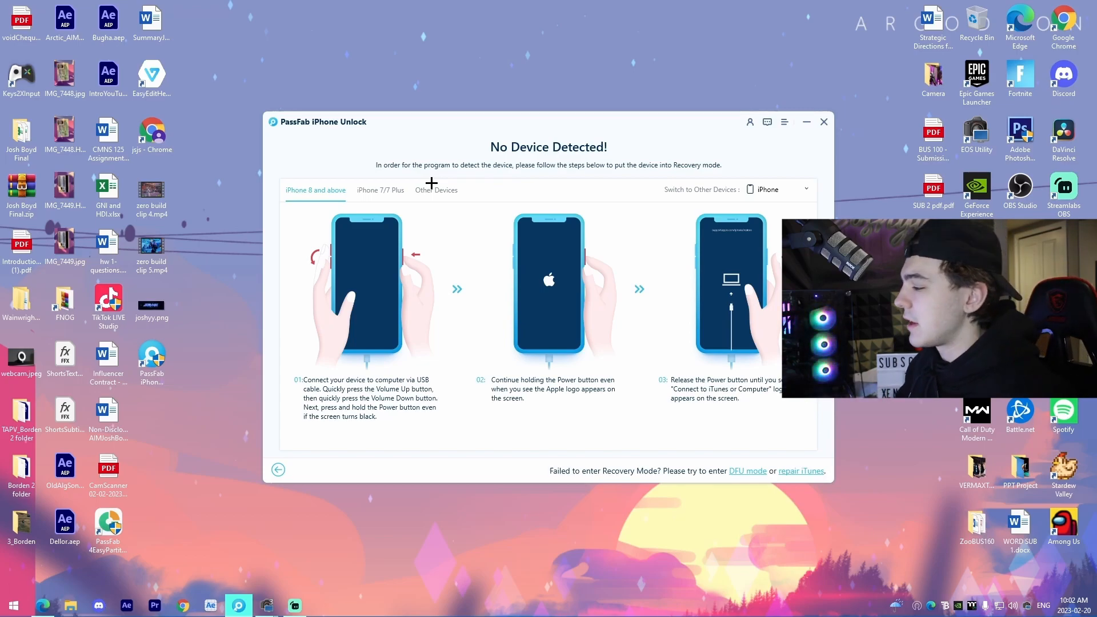
mouse_move(367, 408)
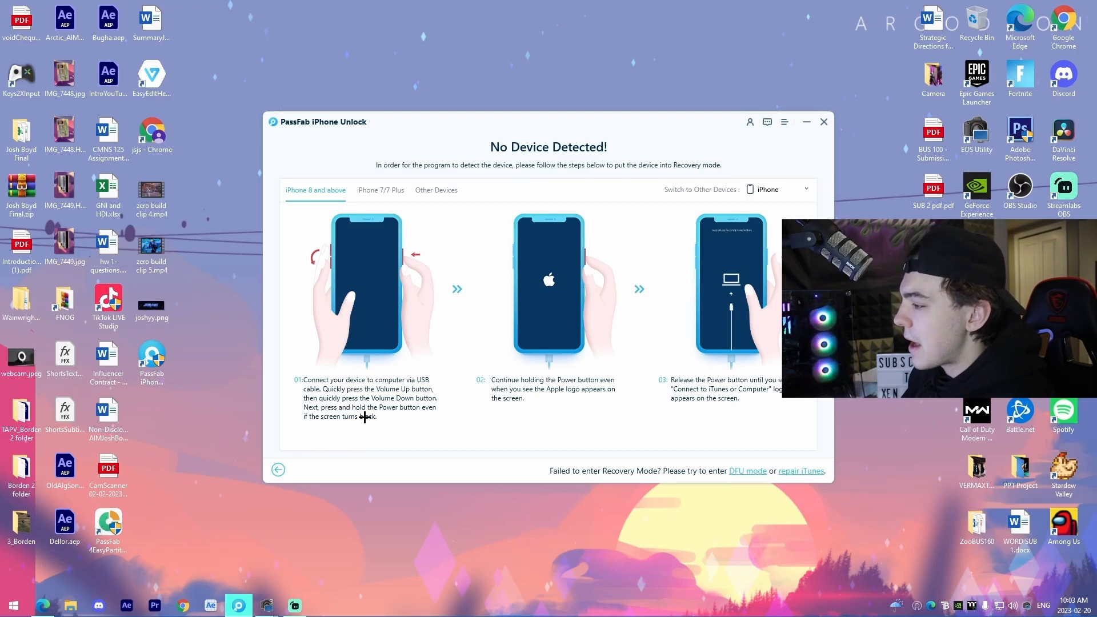
mouse_move(529, 399)
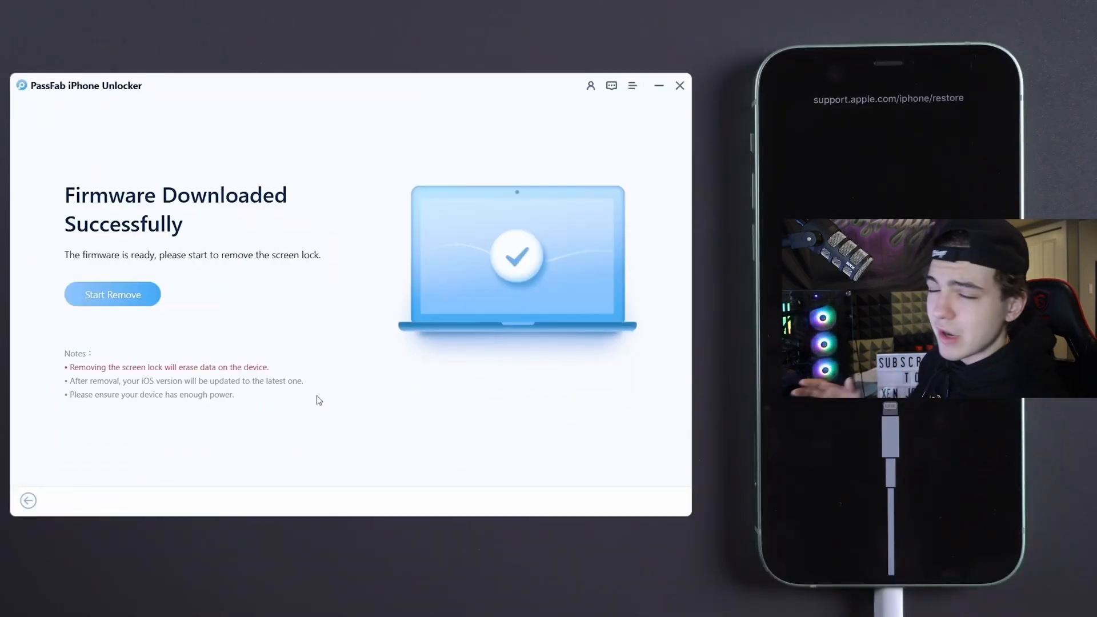
Start removing the connected iPhone's screen lock with the downloaded firmware.
click(112, 294)
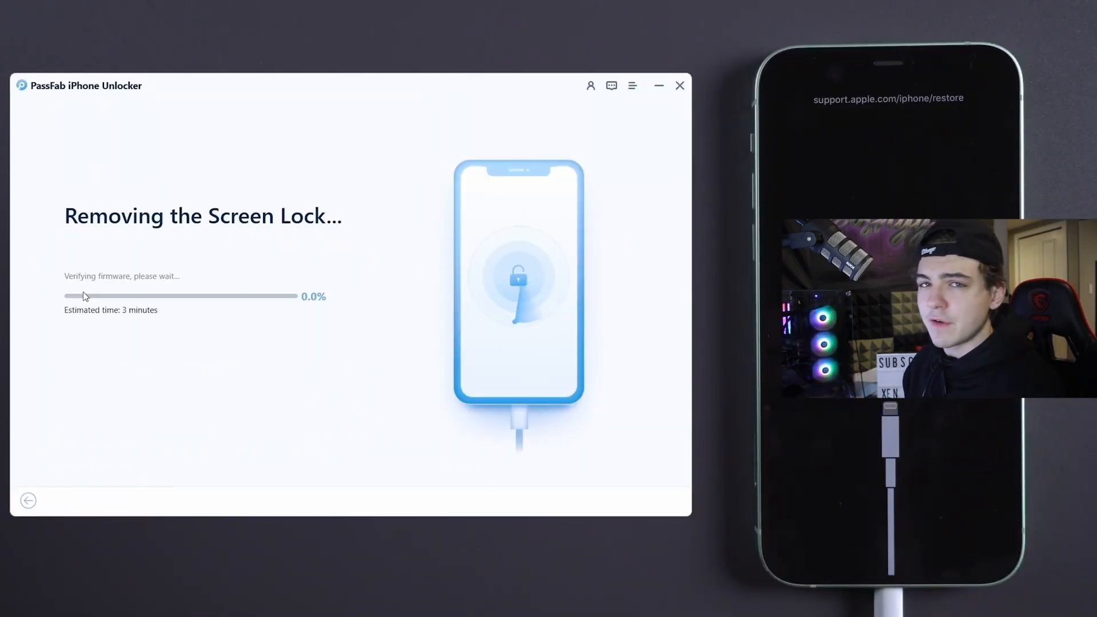